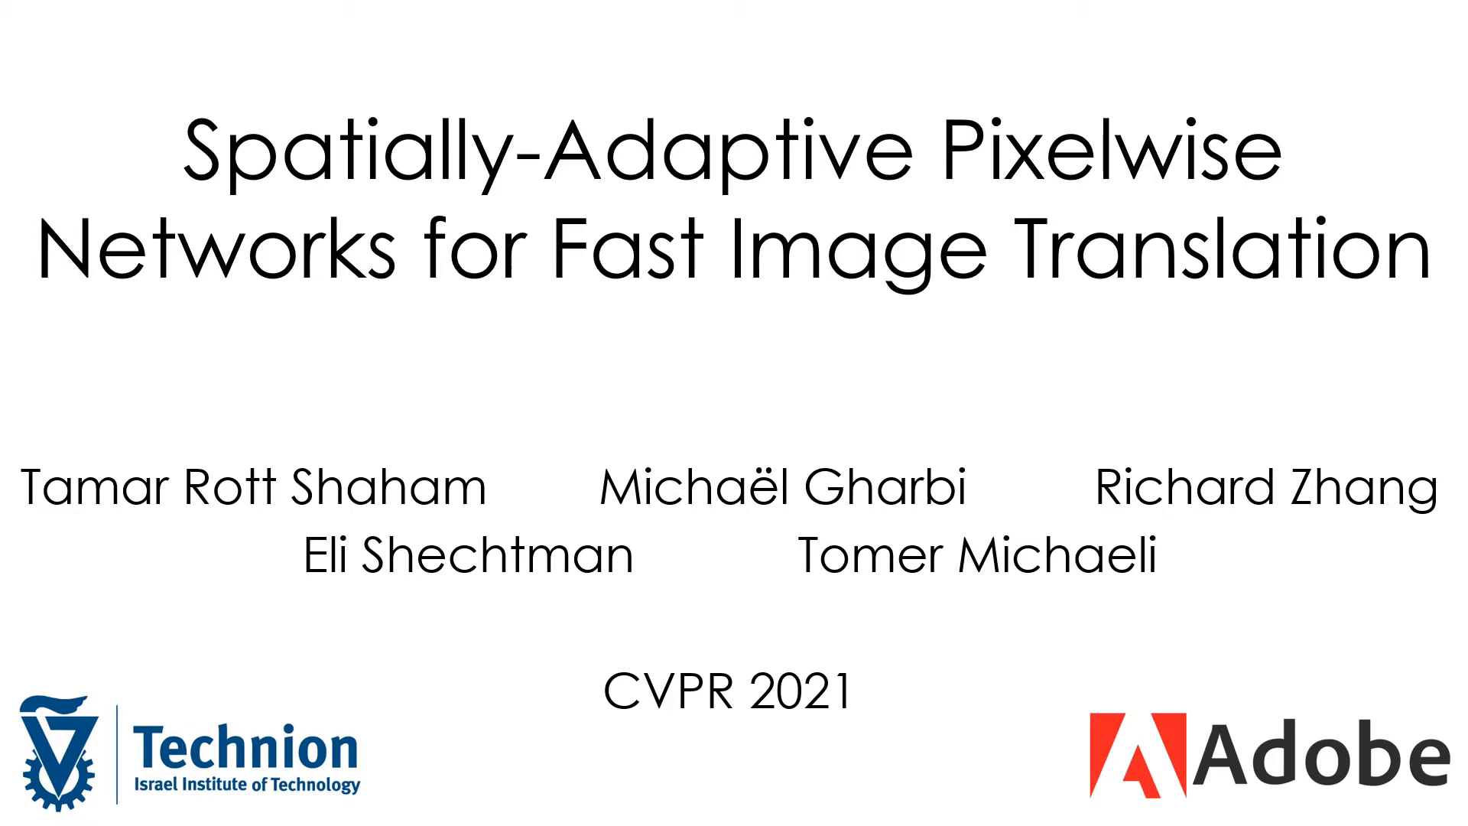
{"action": "key", "text": "Right"}
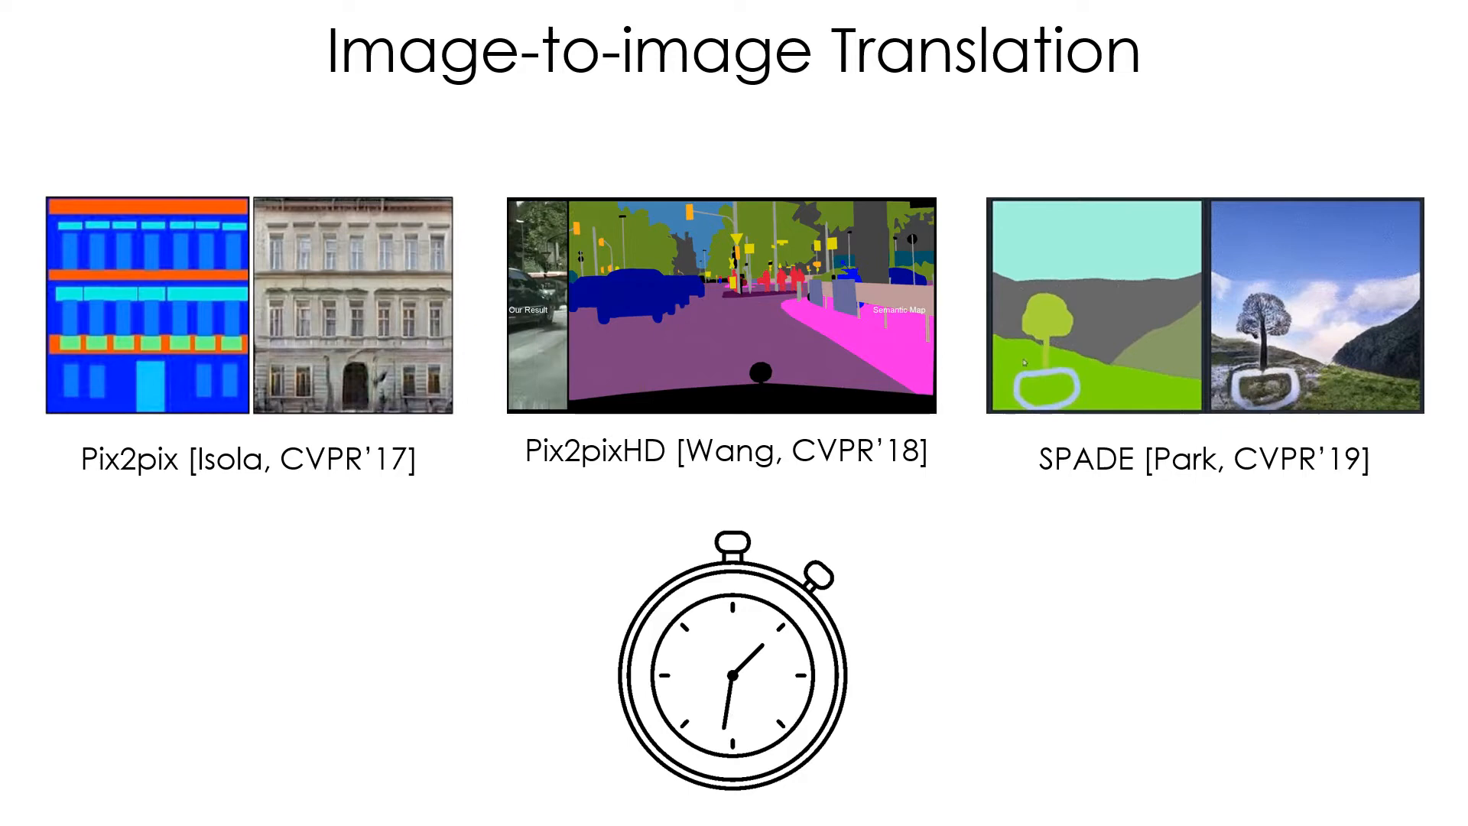
{"action": "key", "text": "Right"}
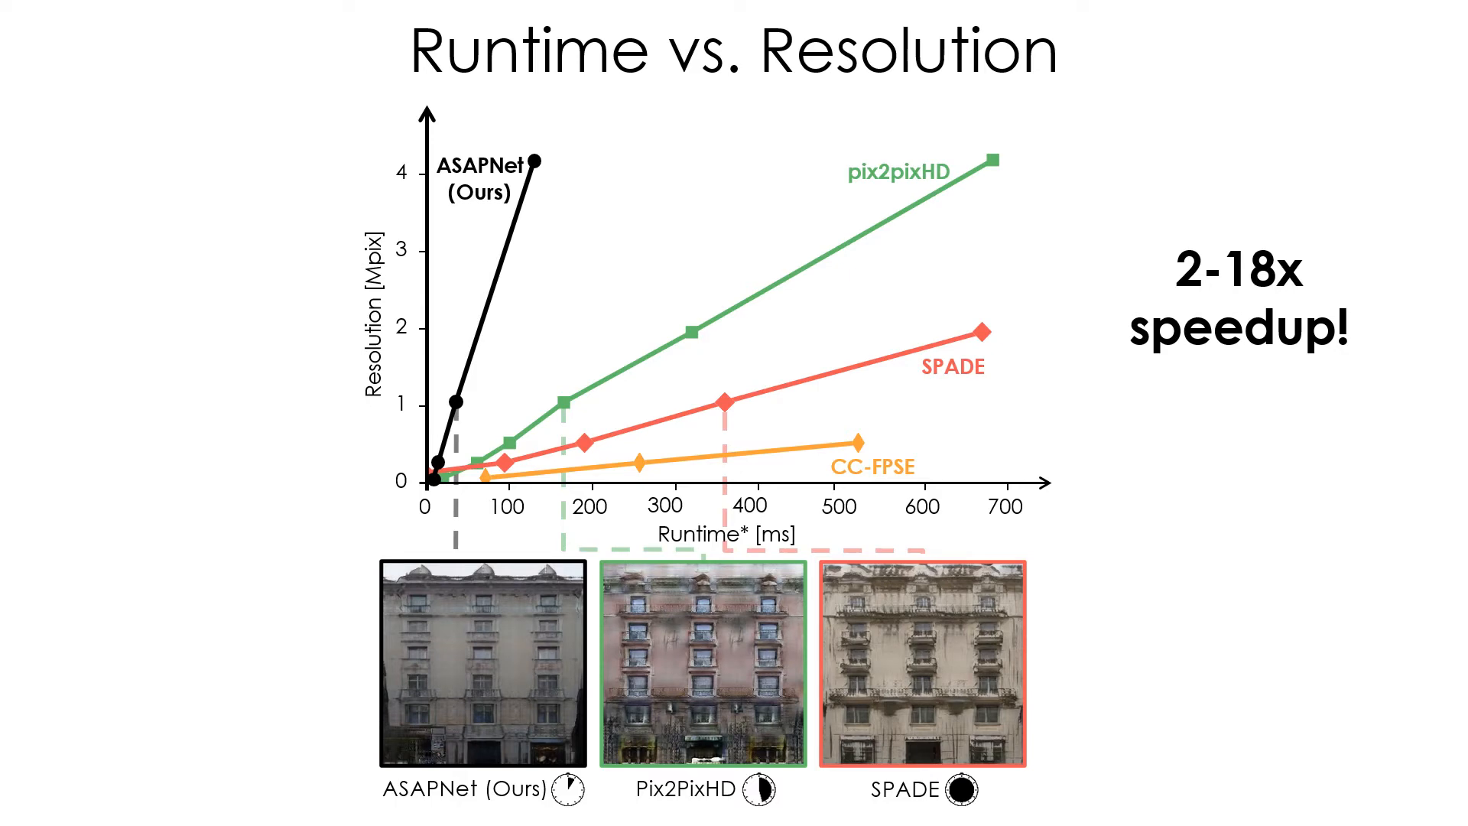
{"action": "key", "text": "right"}
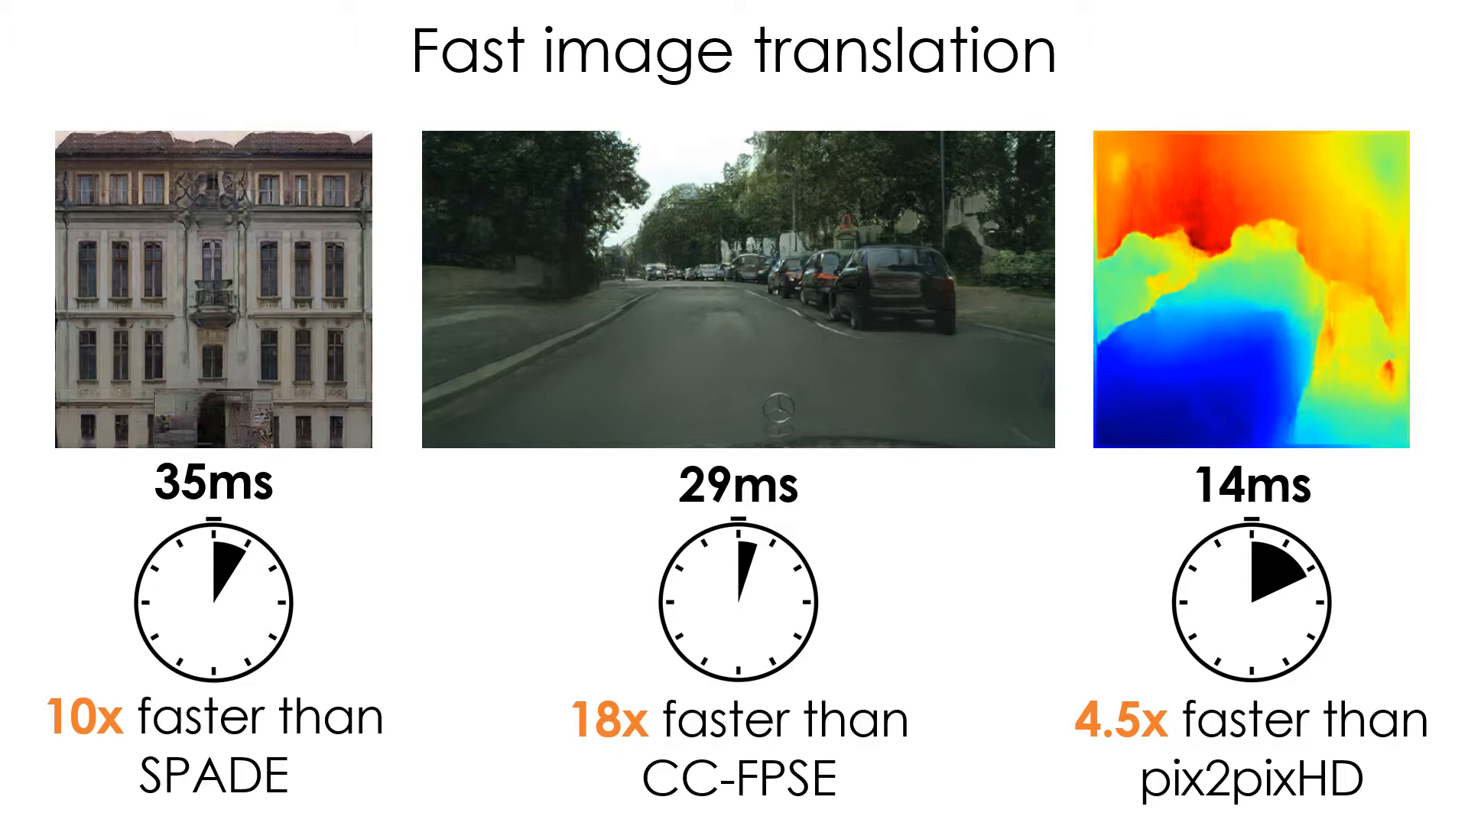
{"action": "key", "text": "Right"}
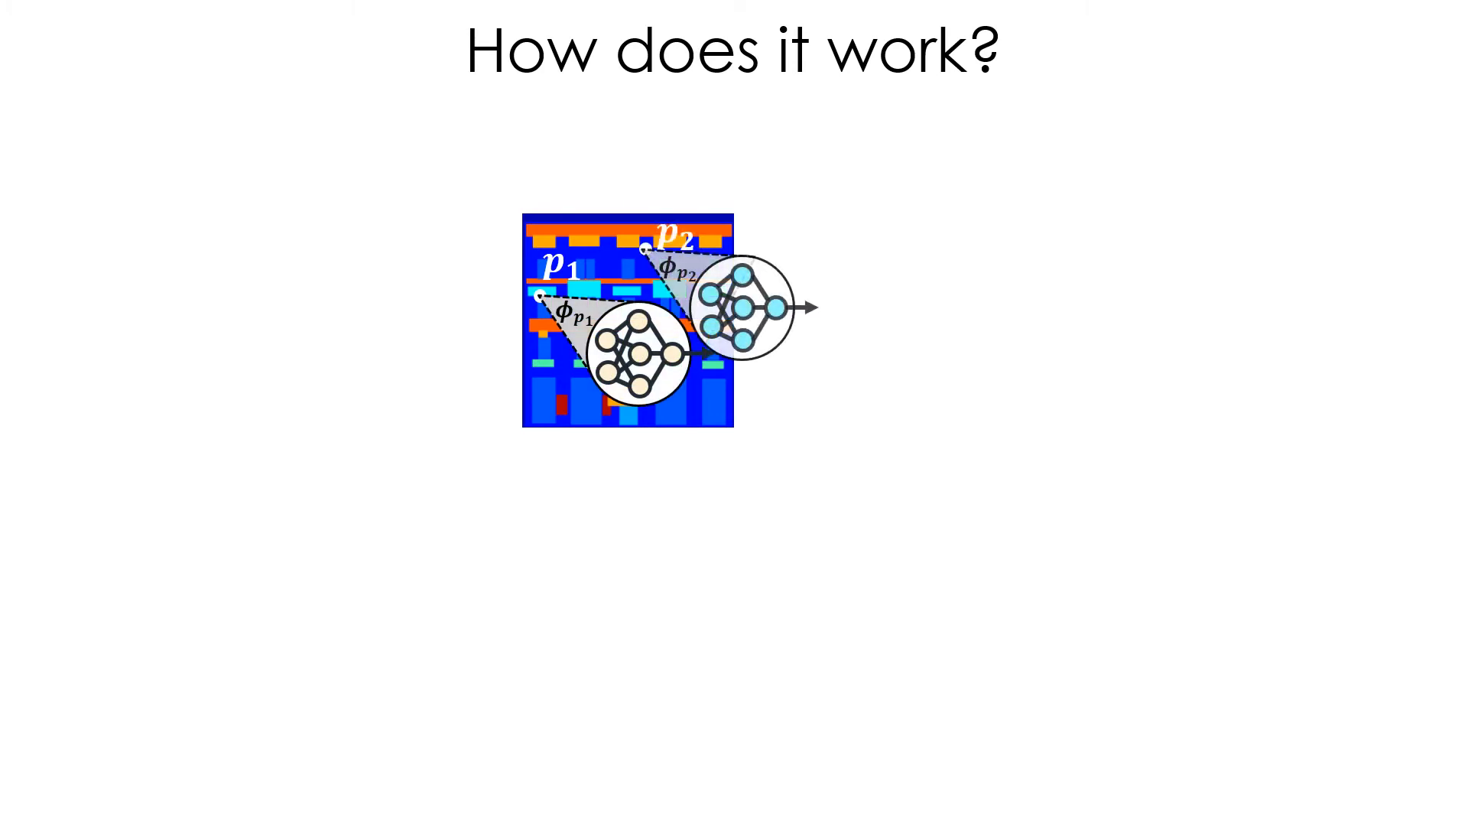
{"action": "key", "text": "right"}
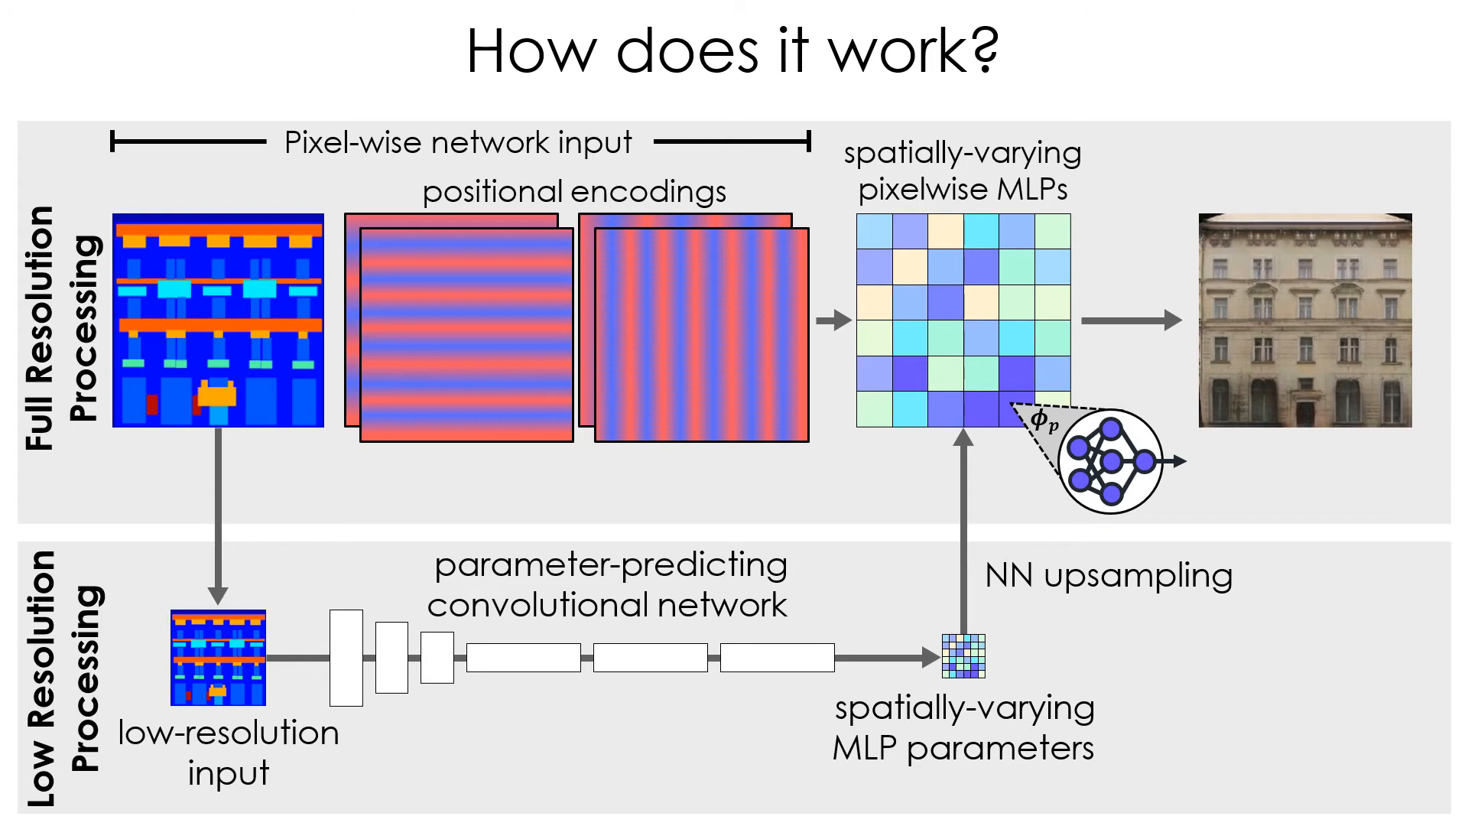
{"action": "key", "text": "Right"}
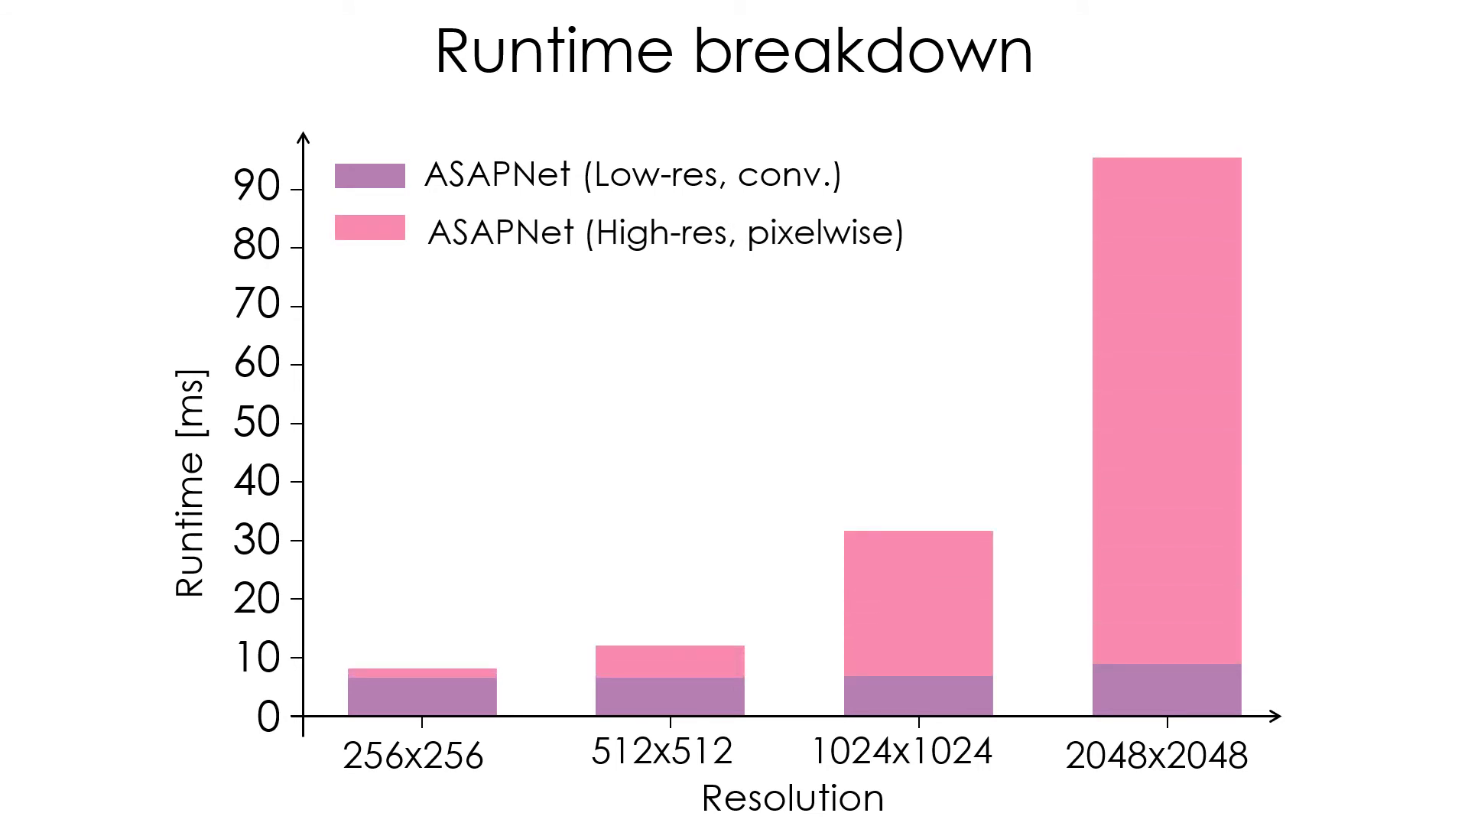
{"action": "key", "text": "Right"}
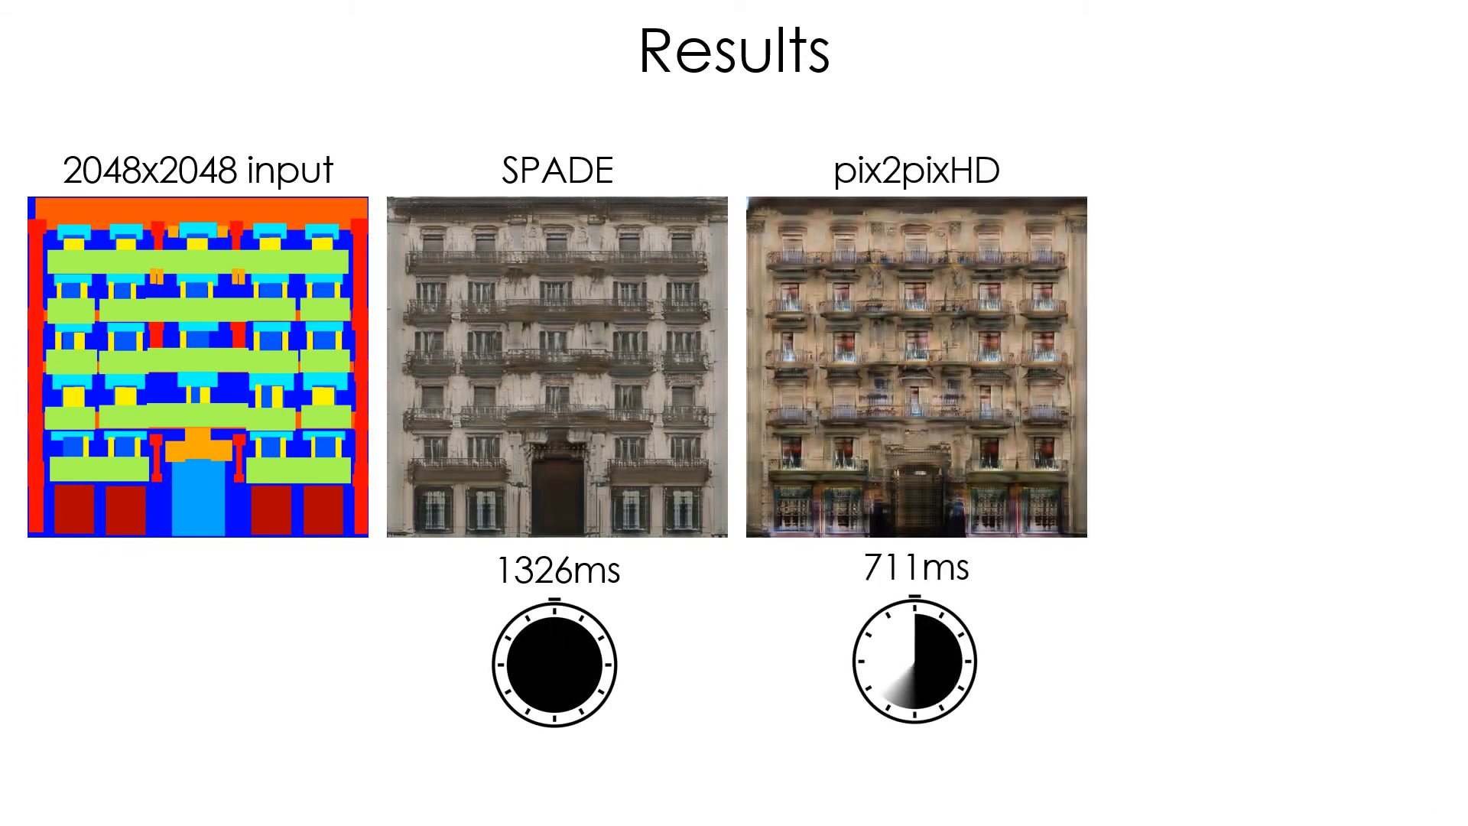
{"action": "key", "text": "Right"}
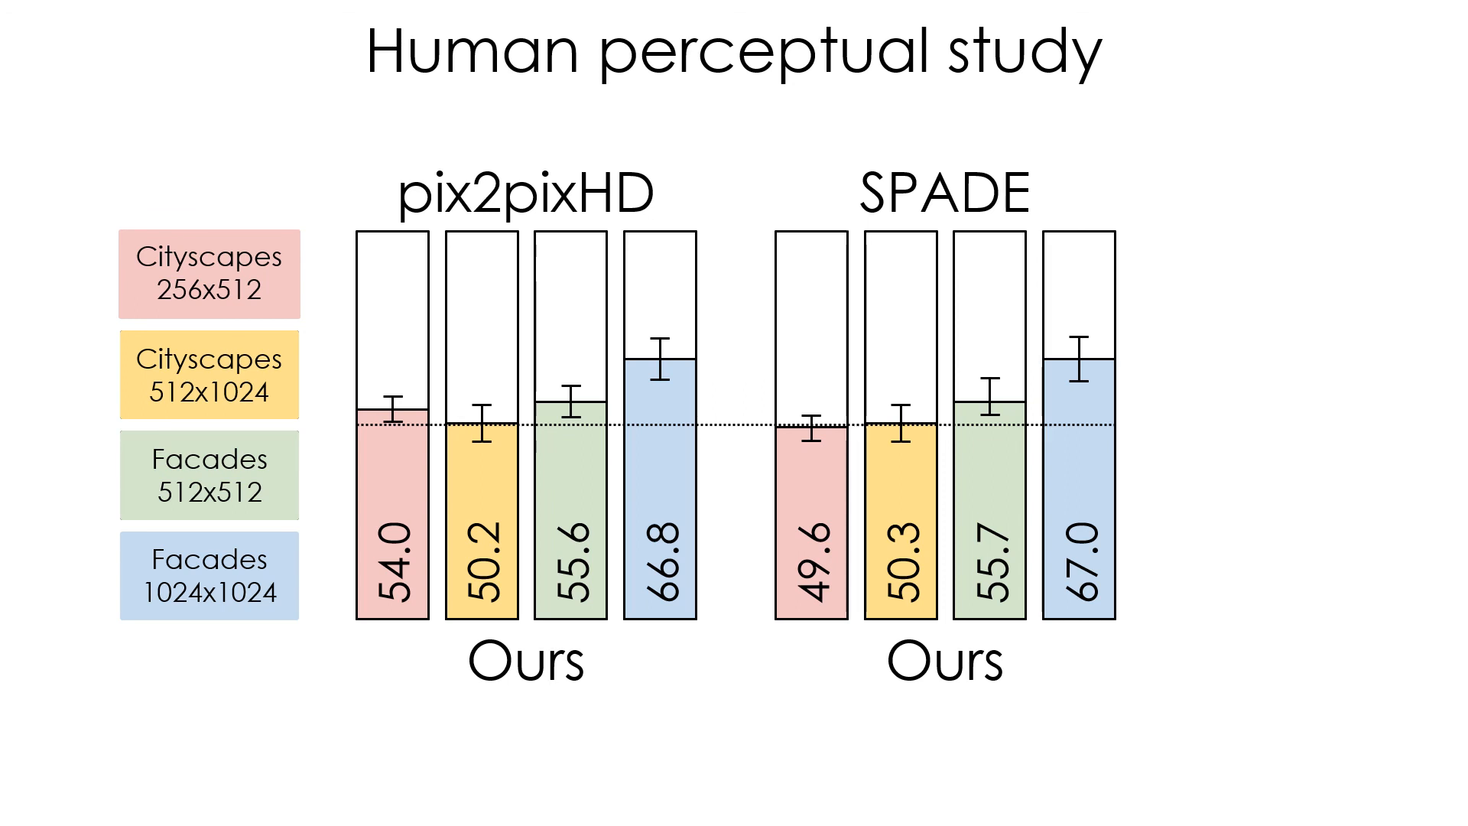
{"action": "key", "text": "right"}
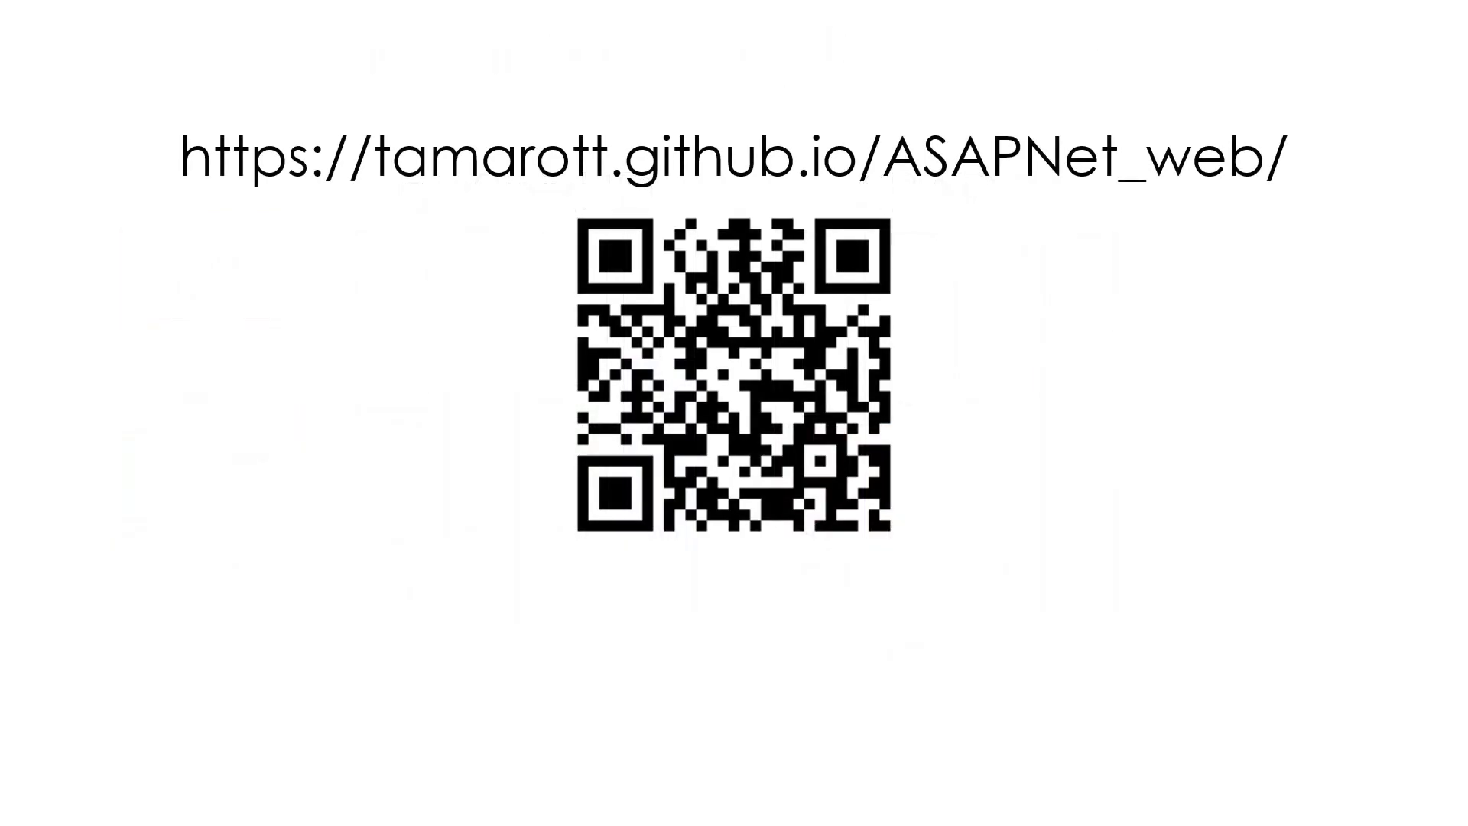